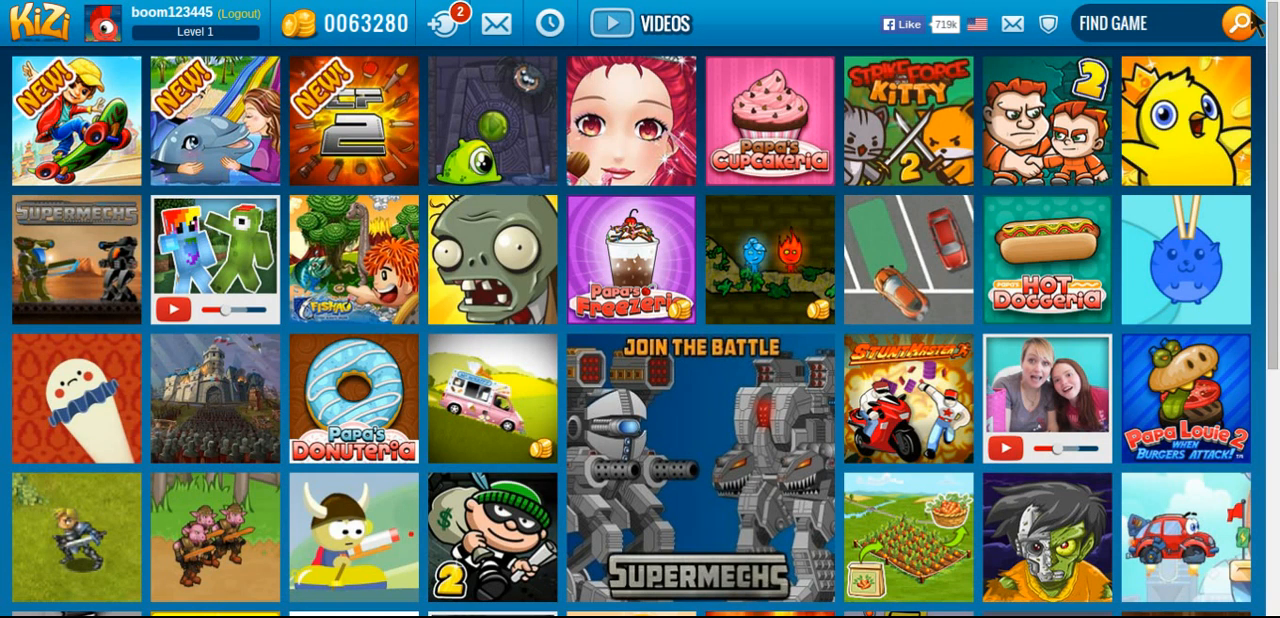
- Scroll down the Kizi game listing to find and load Learn to Fly 2
scroll(down, 3)
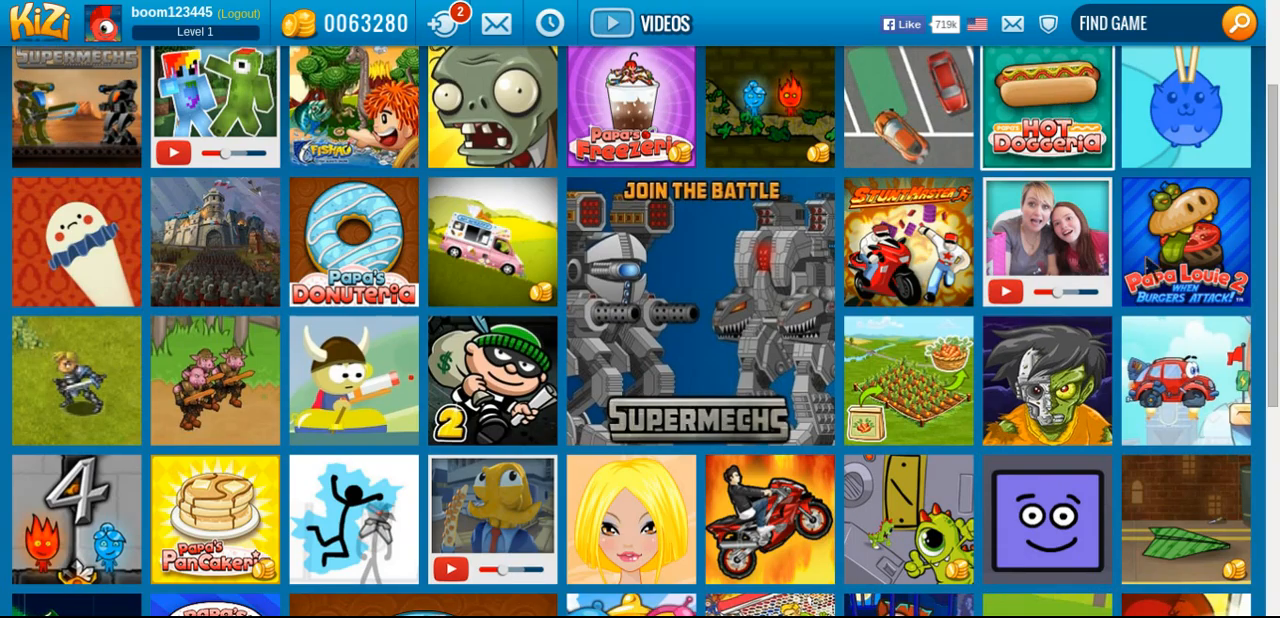
mouse_move(1046, 242)
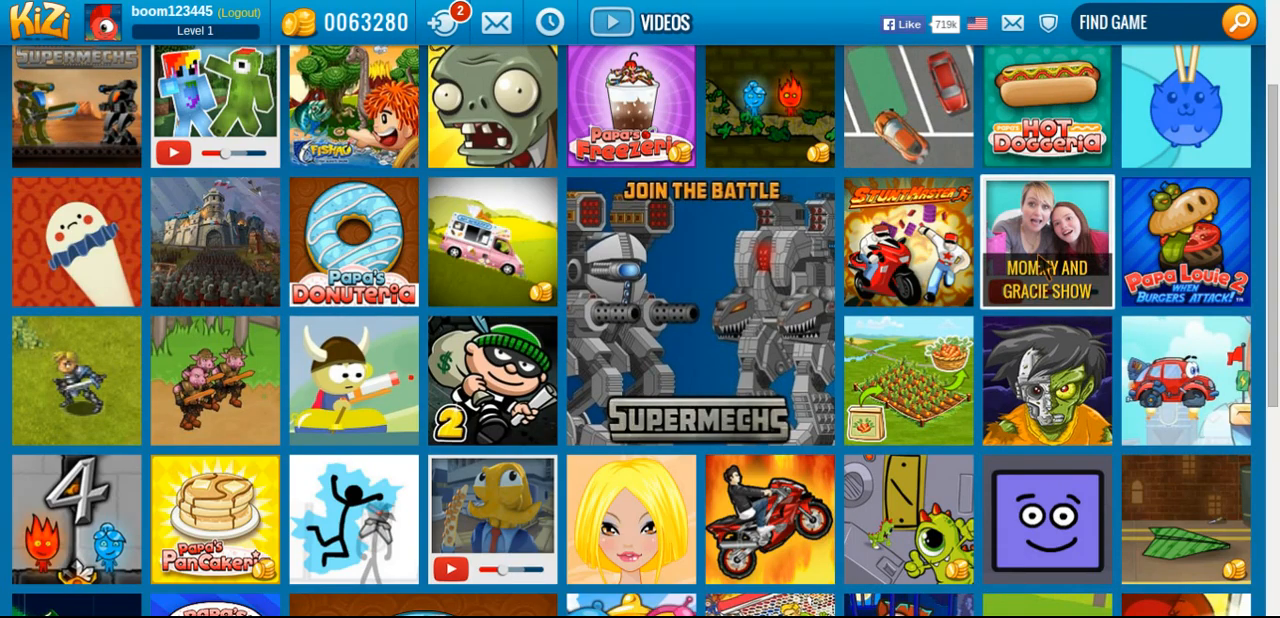
scroll(down, 3)
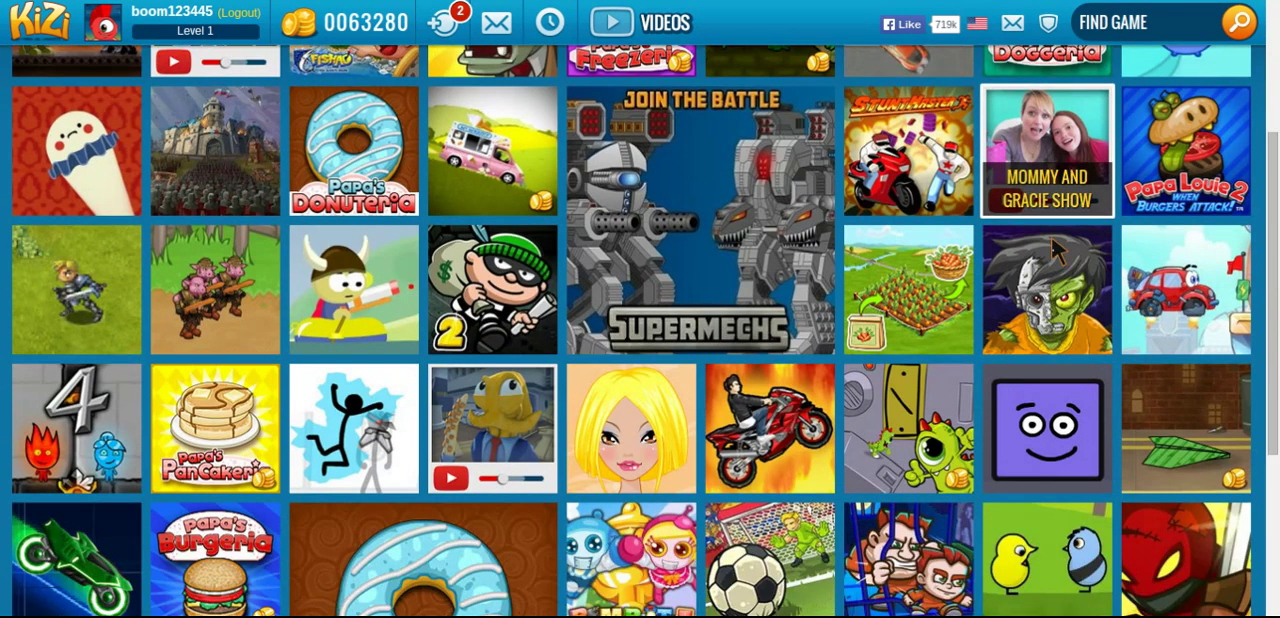
scroll(down, 3)
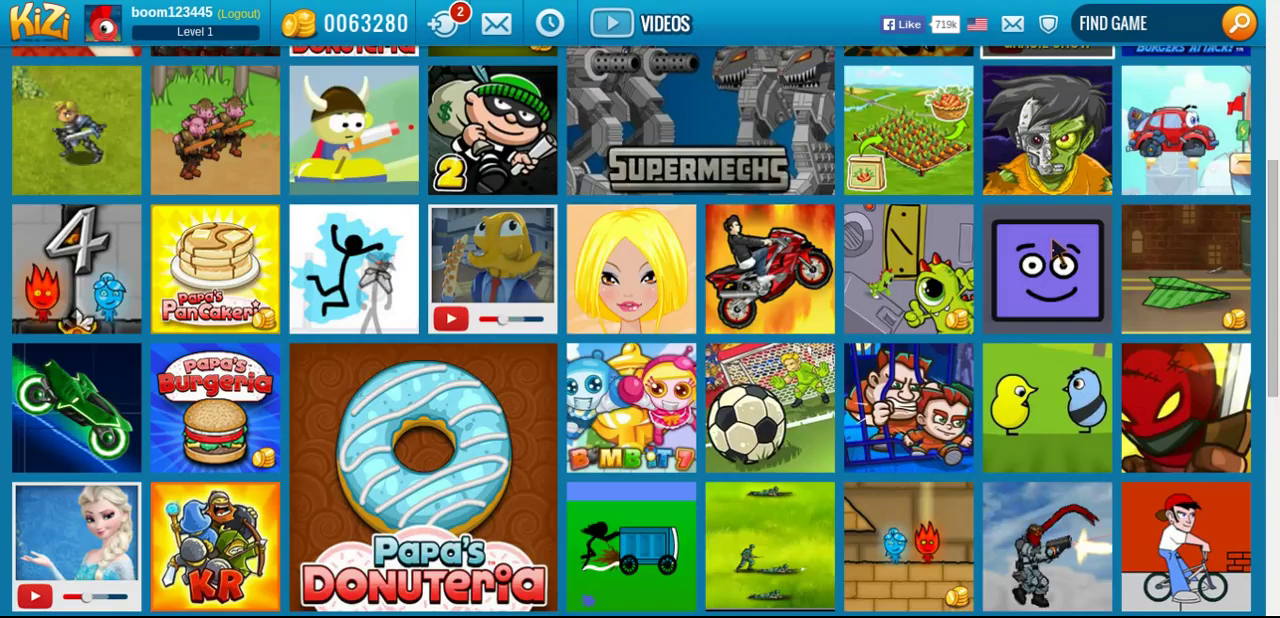
scroll(down, 3)
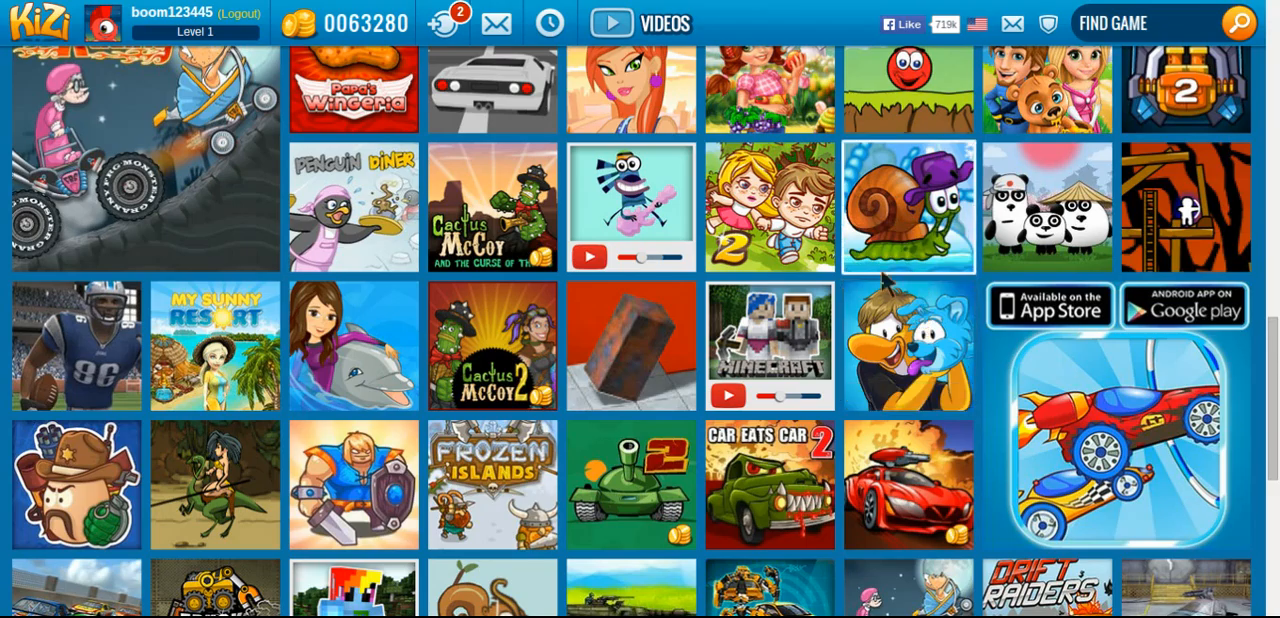
scroll(down, 3)
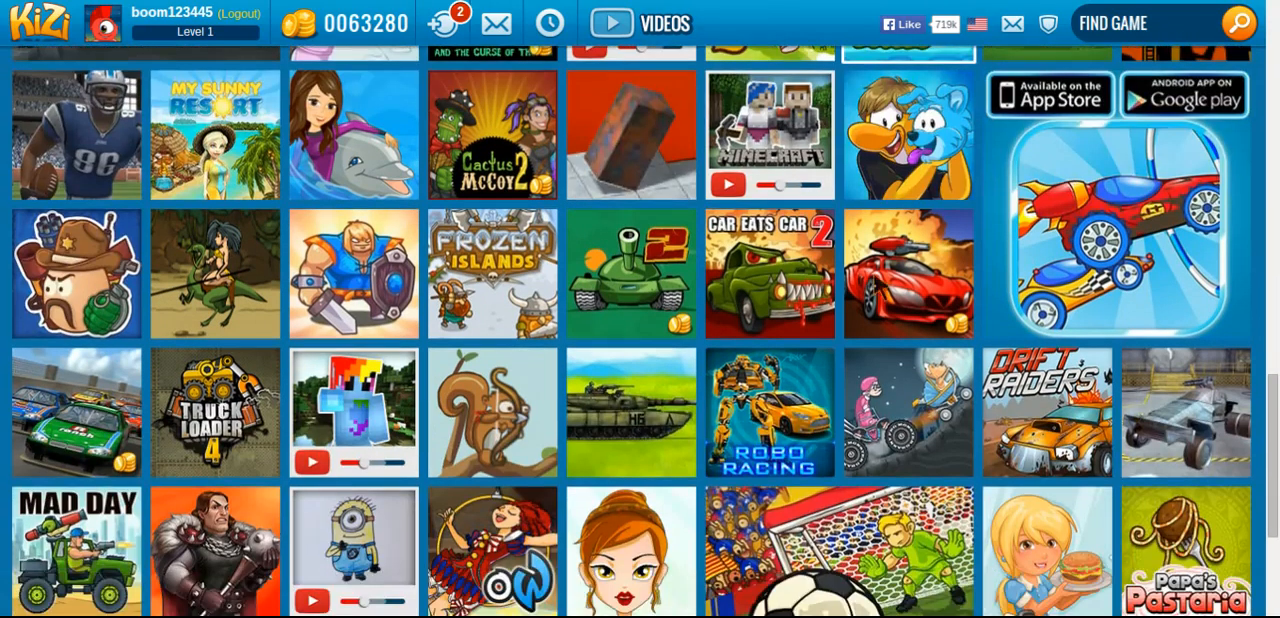
scroll(down, 3)
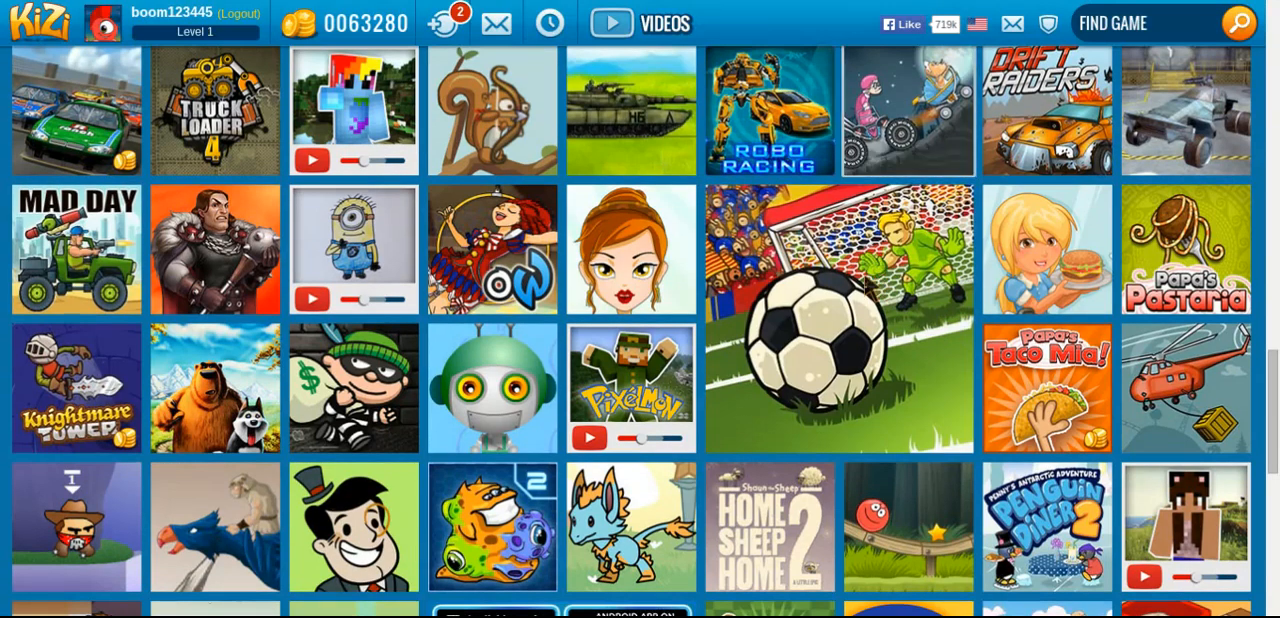
scroll(down, 3)
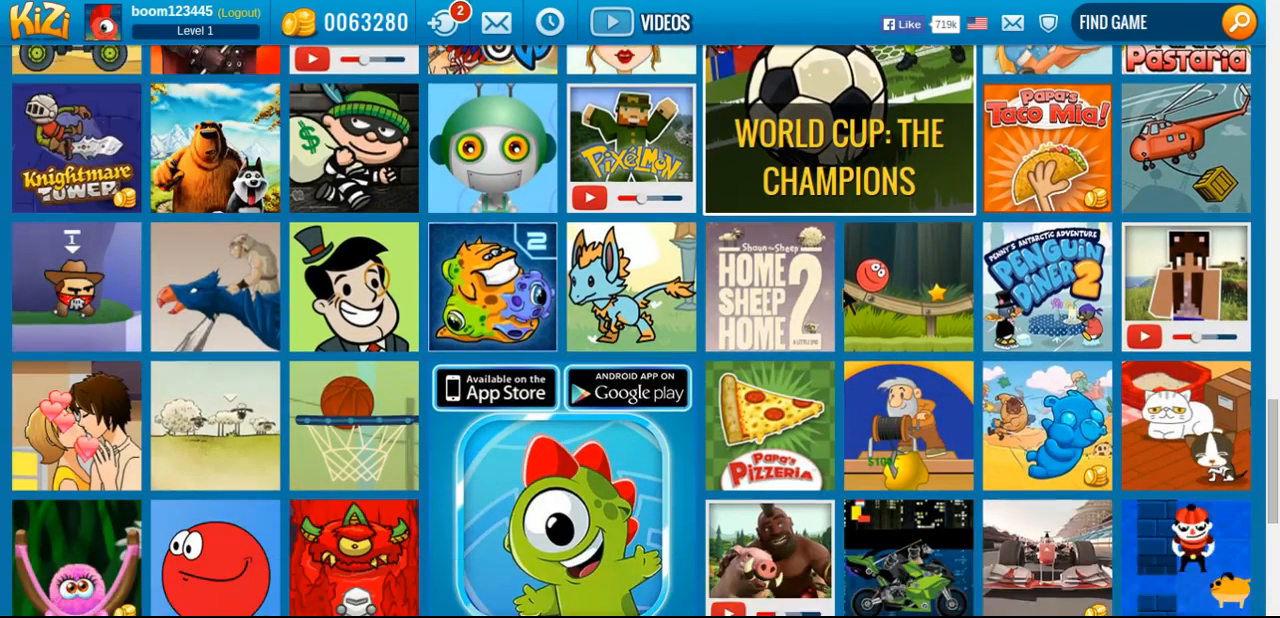
scroll(down, 3)
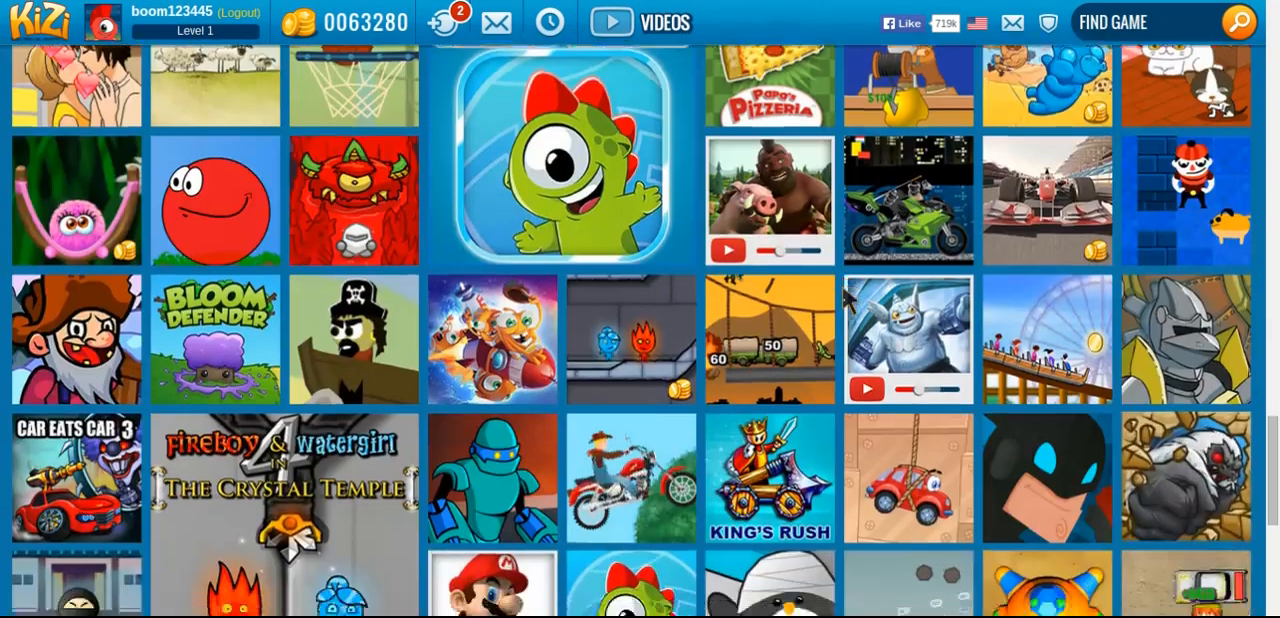
scroll(down, 3)
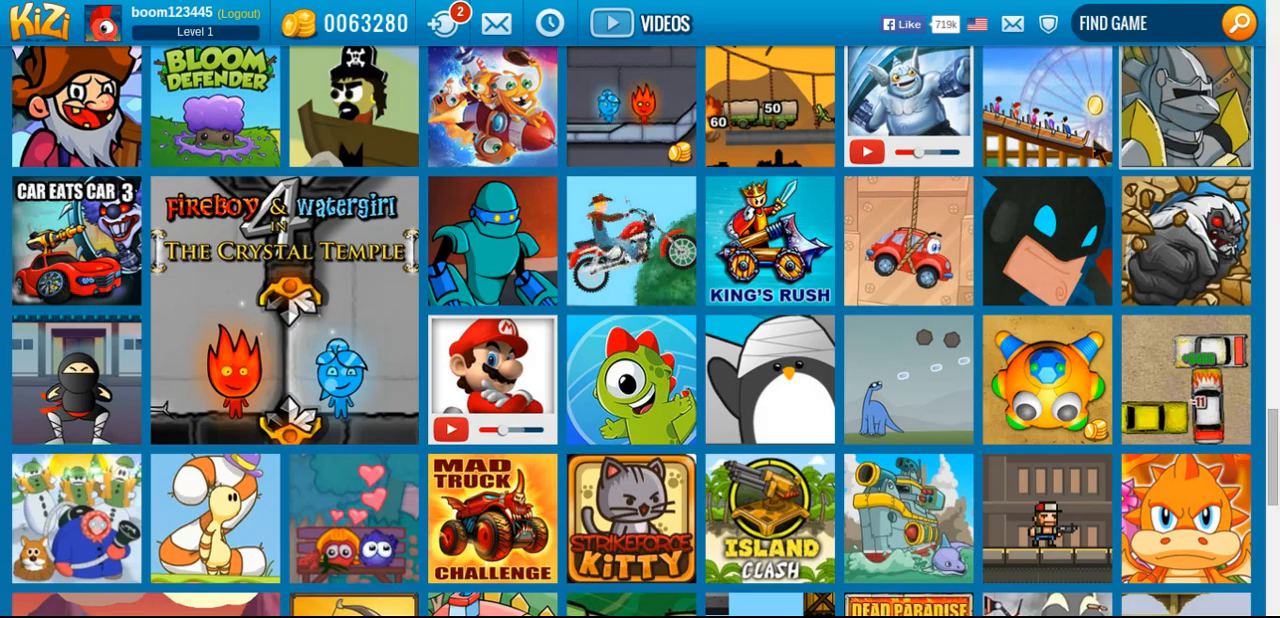
scroll(down, 3)
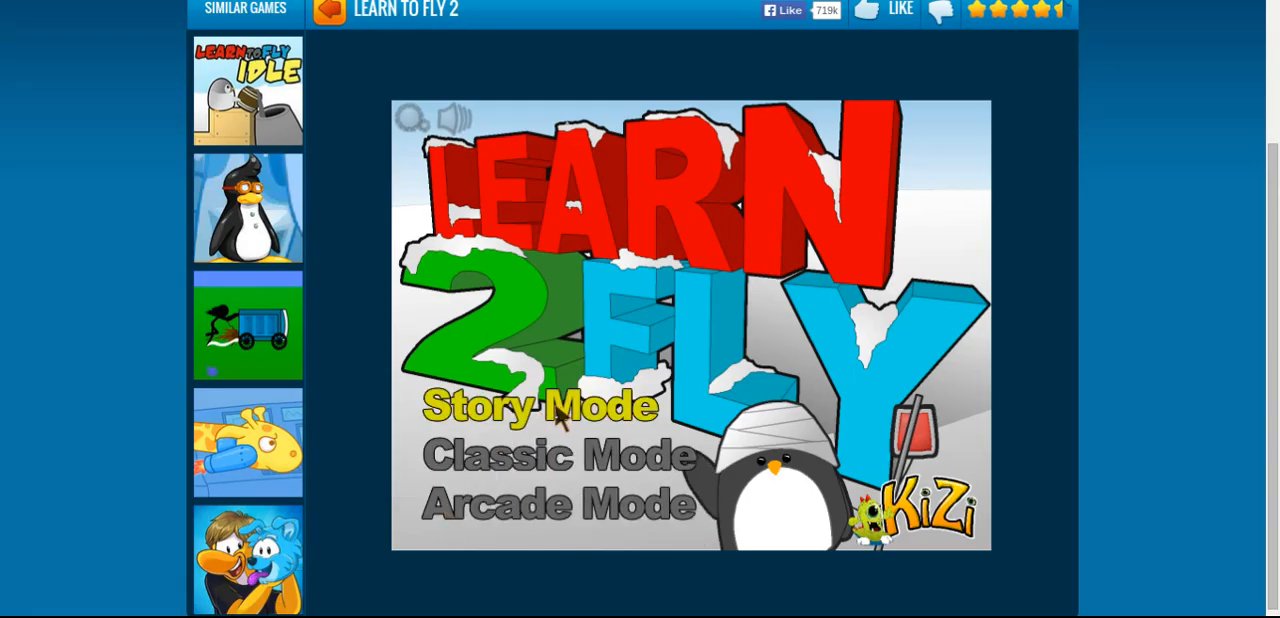
- Start Learn to Fly 2 in Story Mode and read through the crash course
click(540, 405)
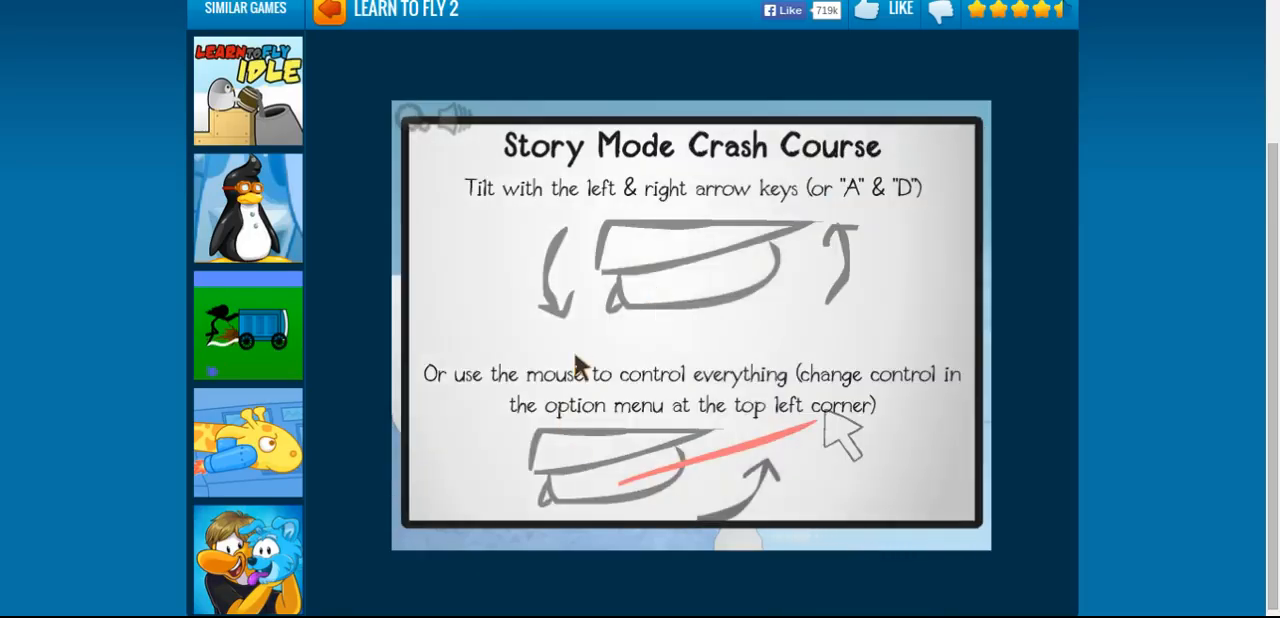
mouse_move(975, 228)
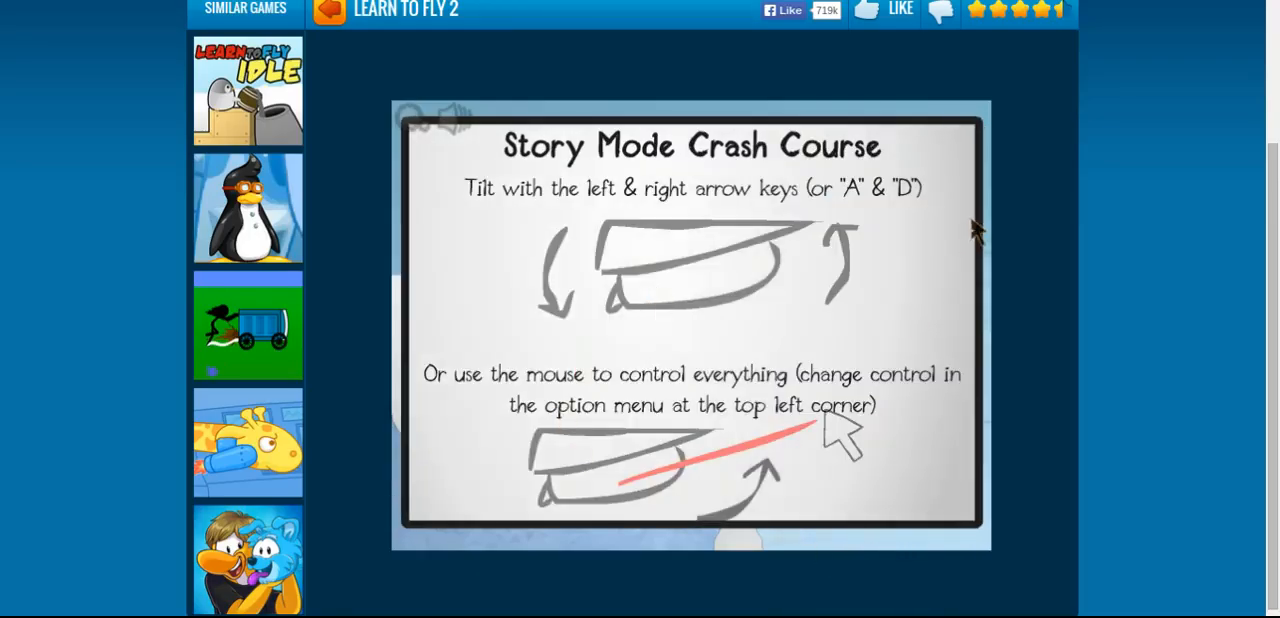
mouse_move(912, 305)
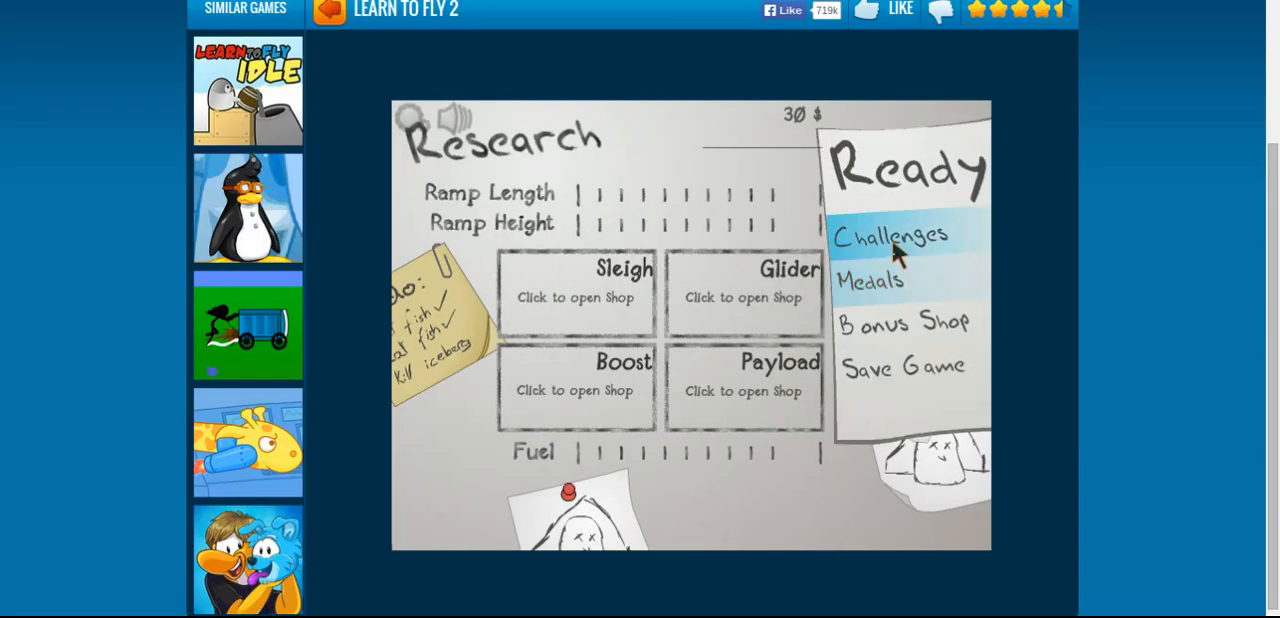
- Purchase one Ramp Length notch for $10, leaving 20 dollars
click(891, 235)
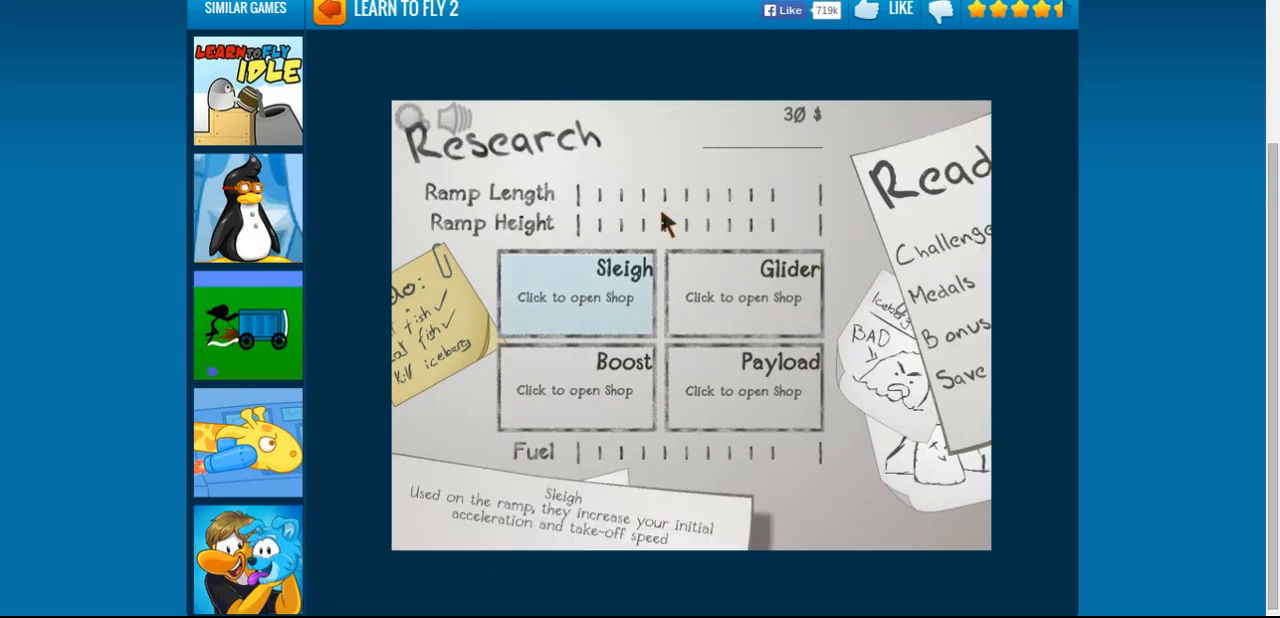
click(763, 198)
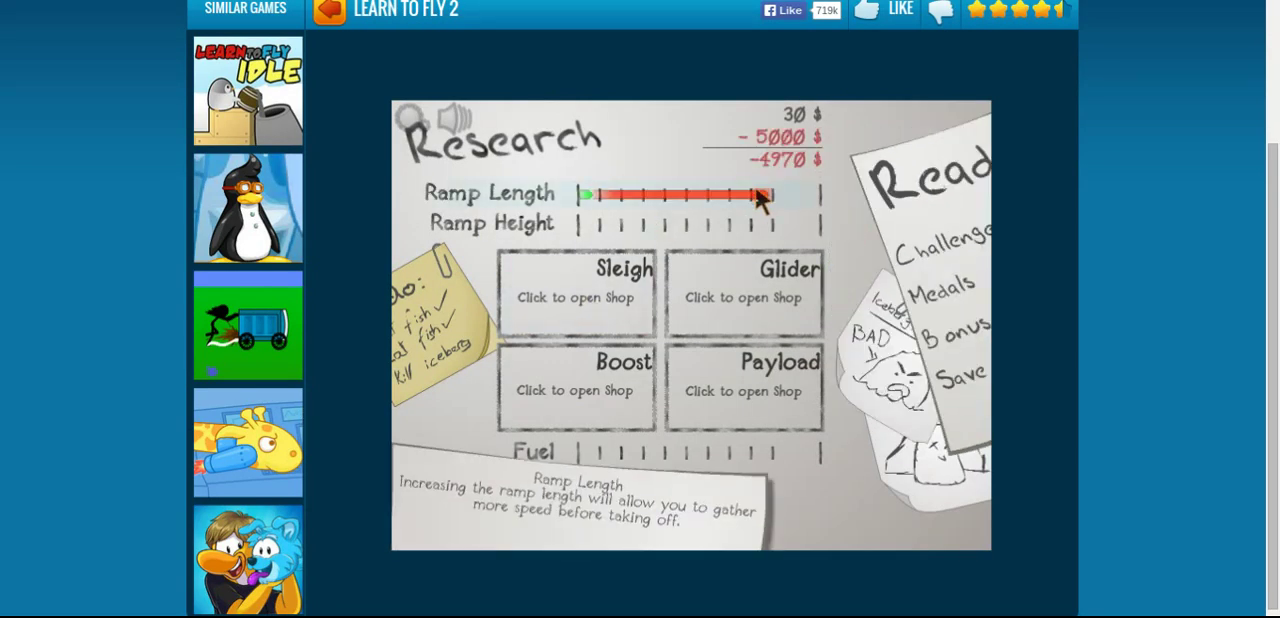
click(590, 193)
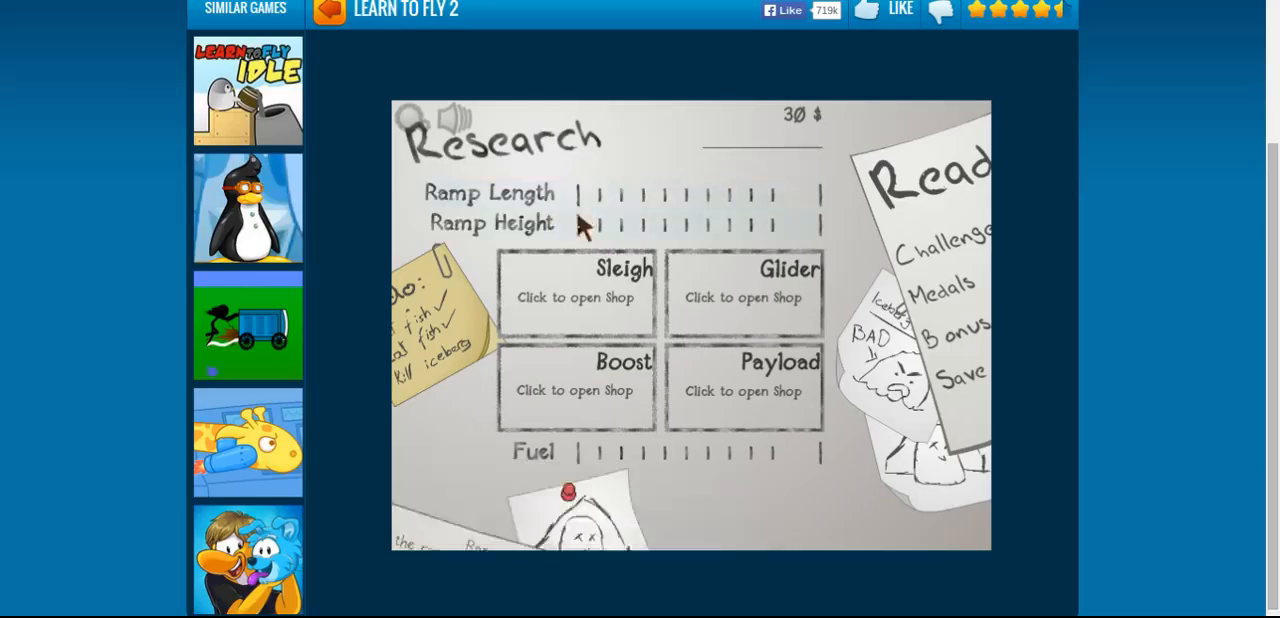
click(588, 193)
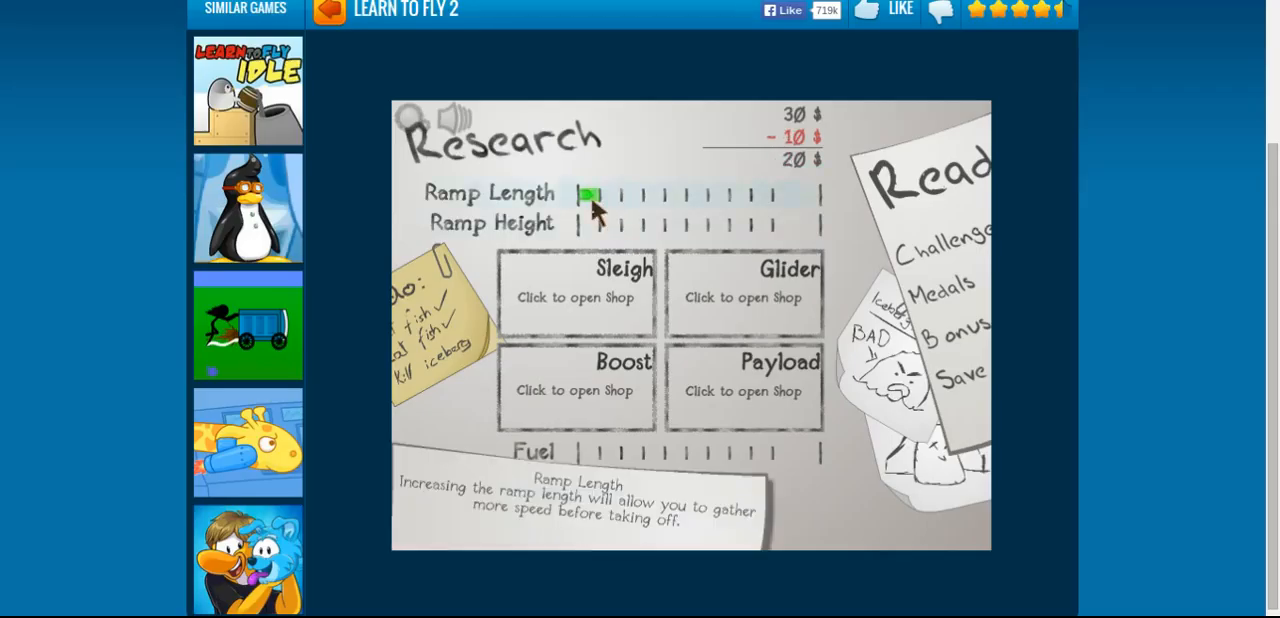
click(590, 194)
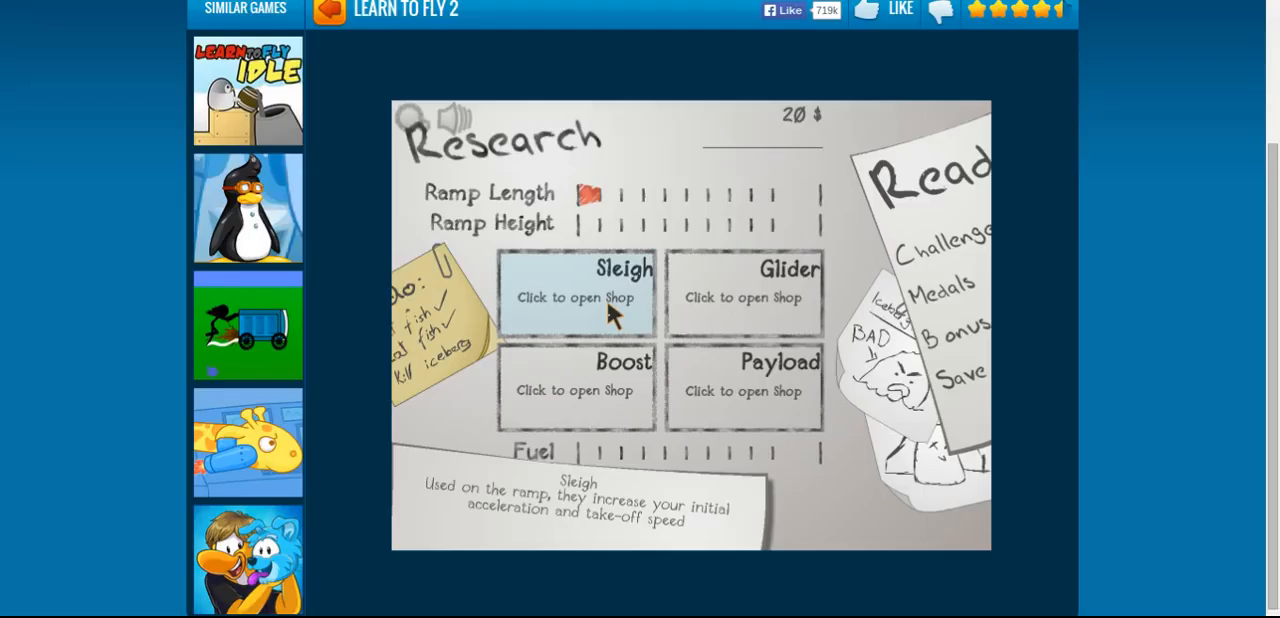
mouse_move(562, 407)
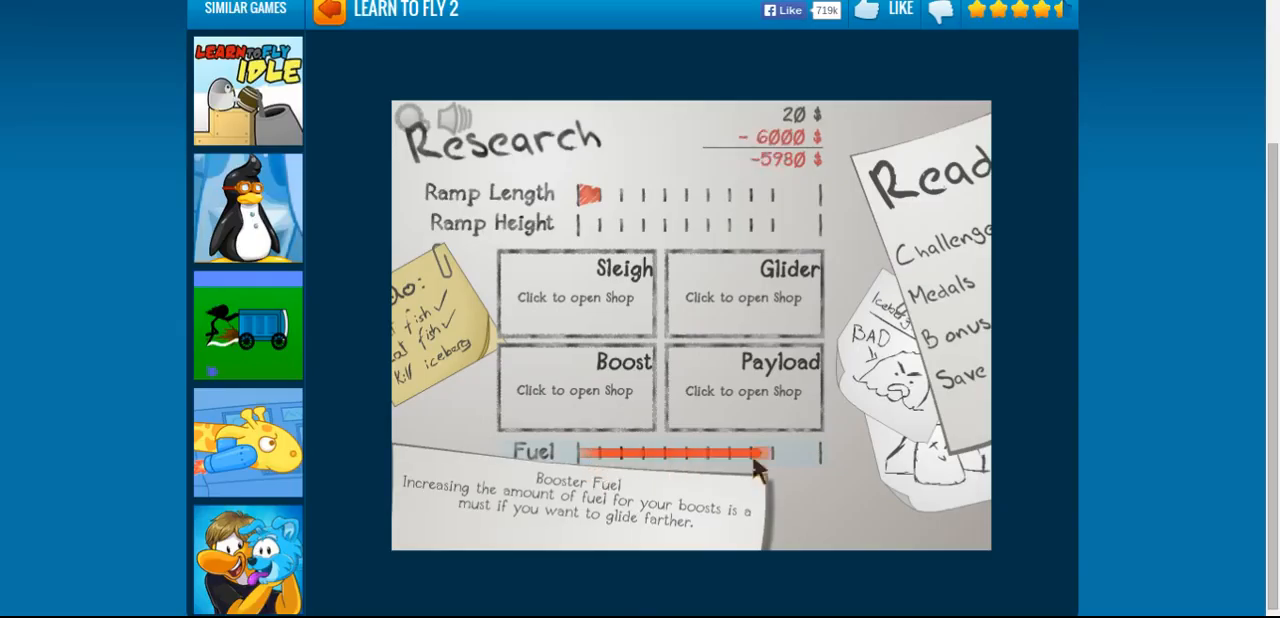
- Try buying the Booster Fuel upgrade, priced at 6000 dollars
click(625, 193)
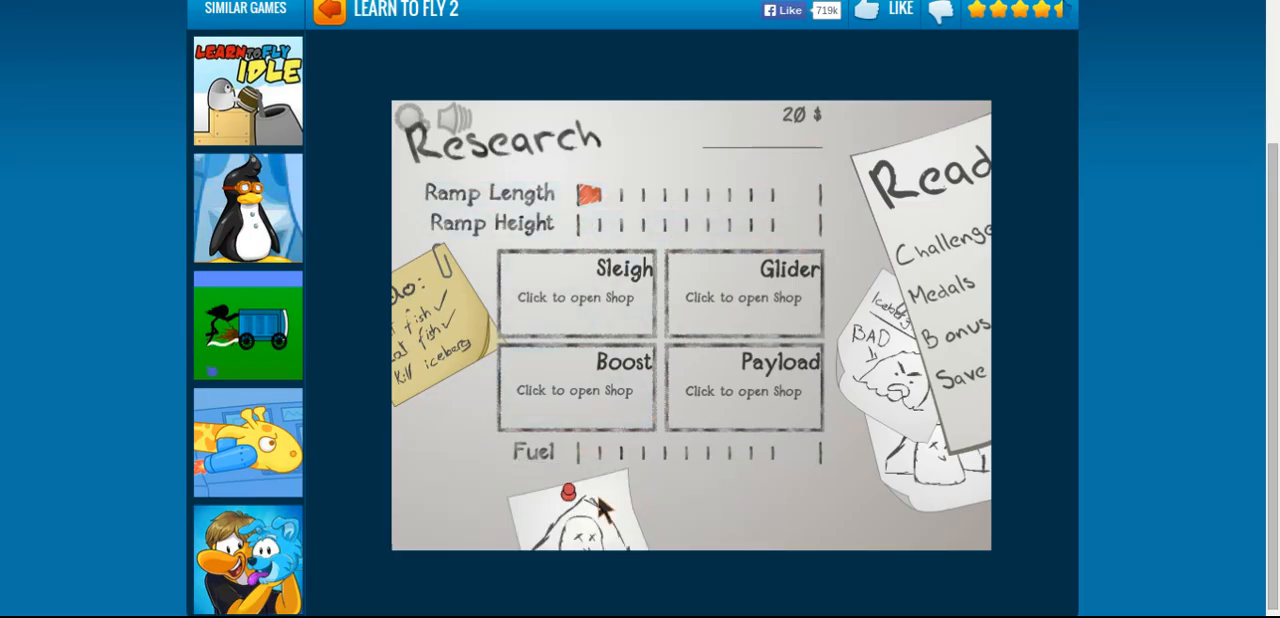
mouse_move(746, 290)
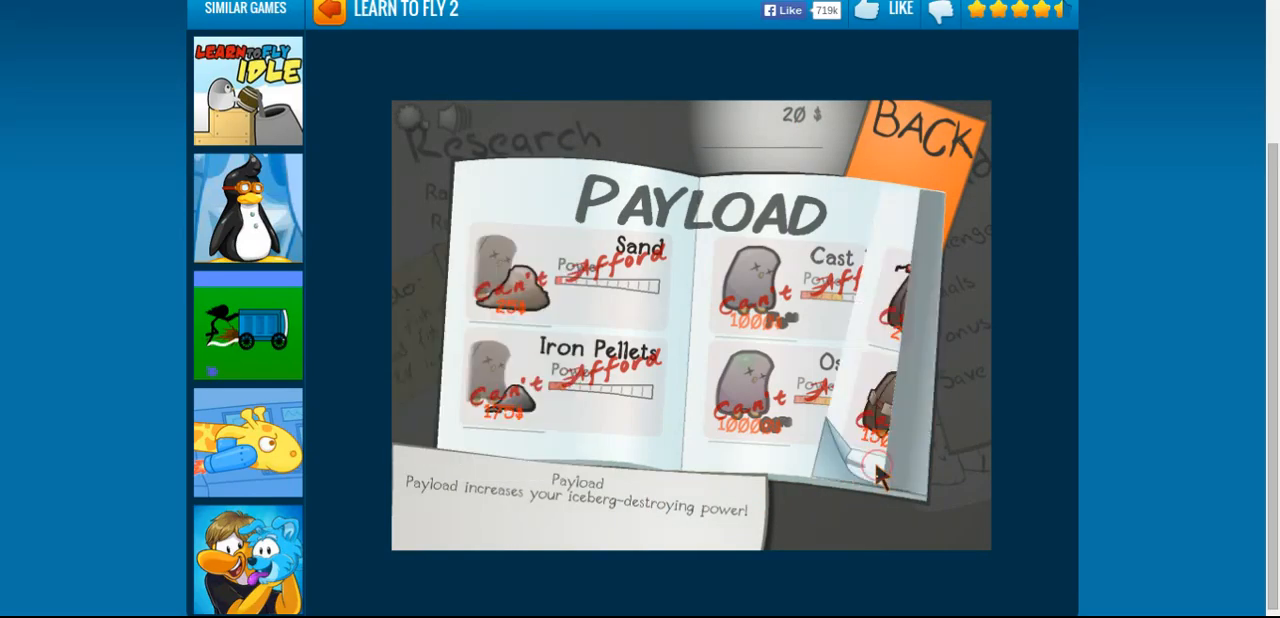
- Flip to the next payload page, then go back to Research
click(880, 460)
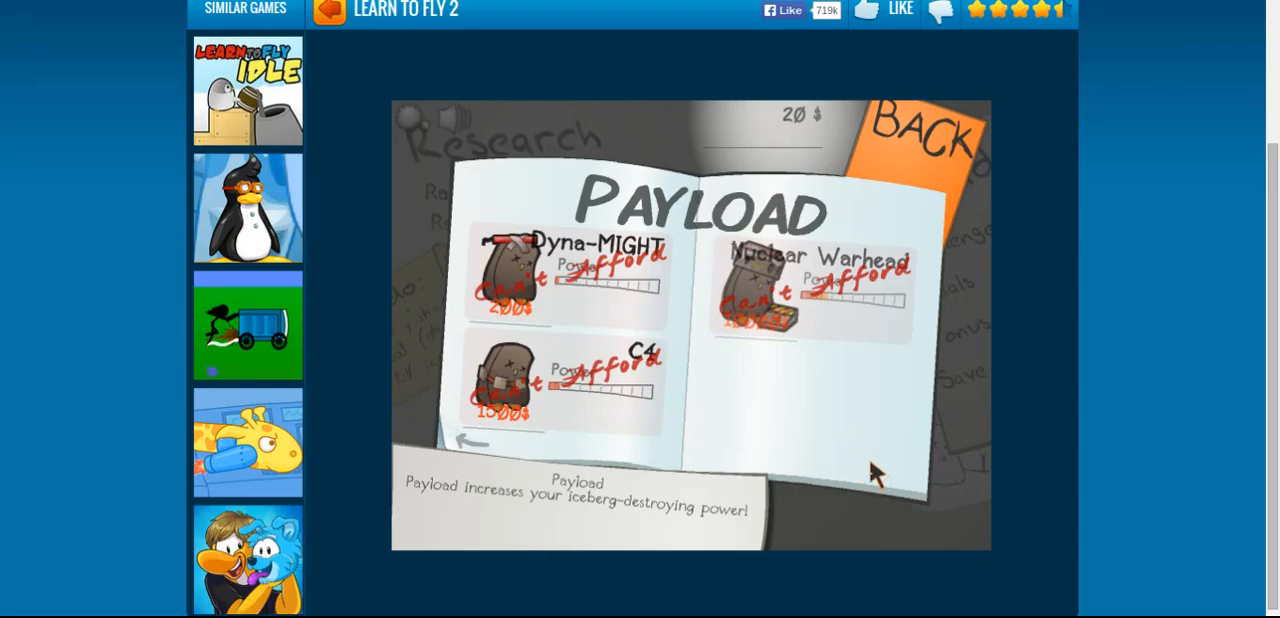
click(520, 380)
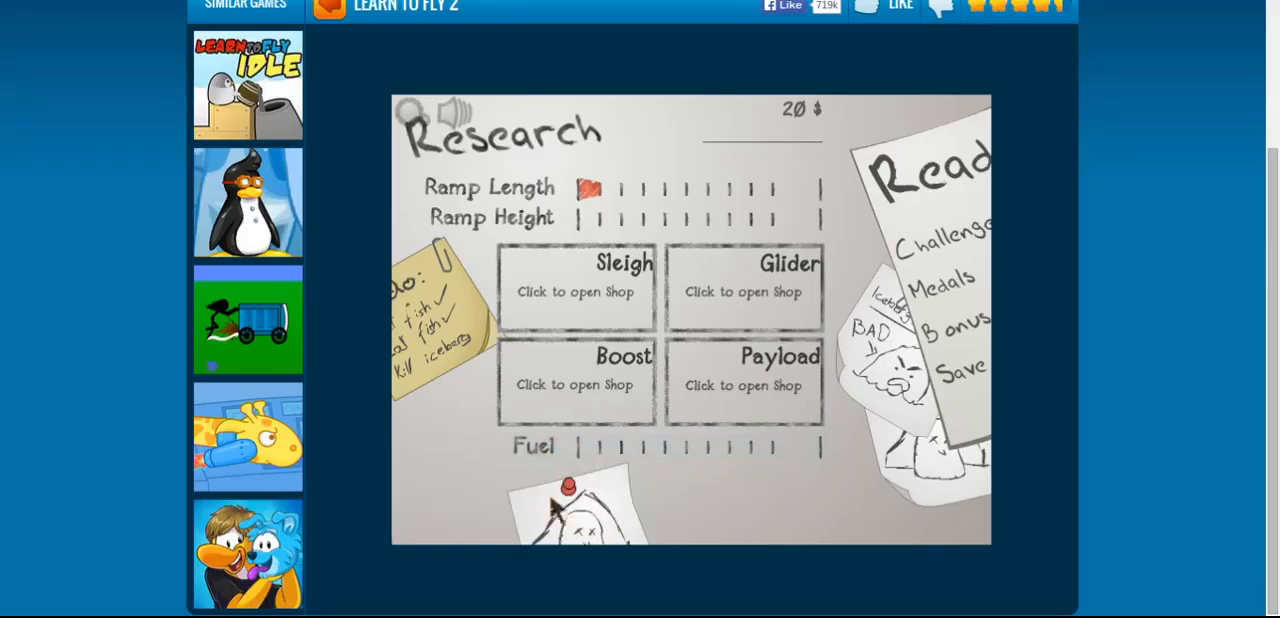
mouse_move(487, 243)
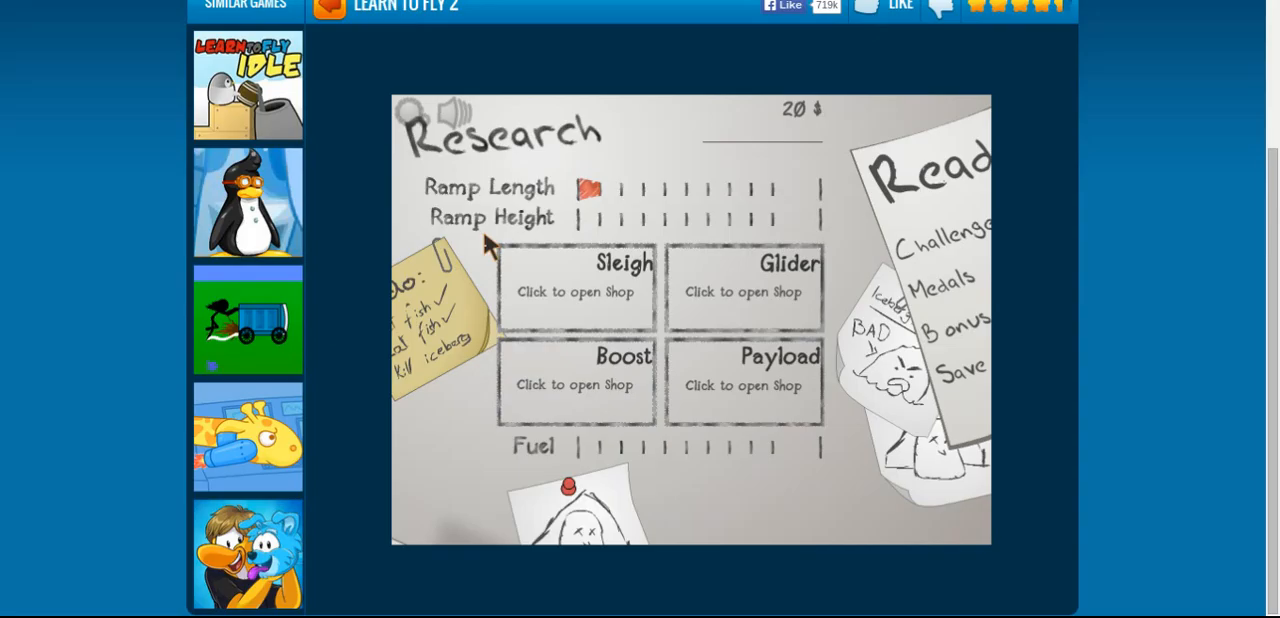
mouse_move(415, 120)
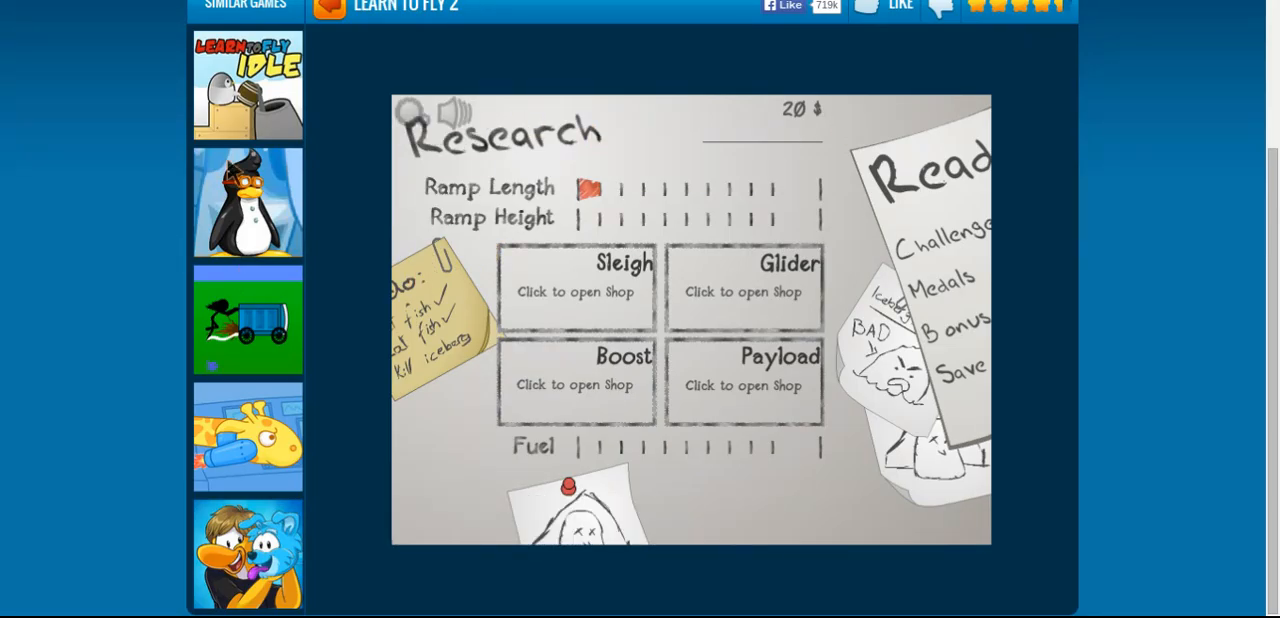
mouse_move(247, 85)
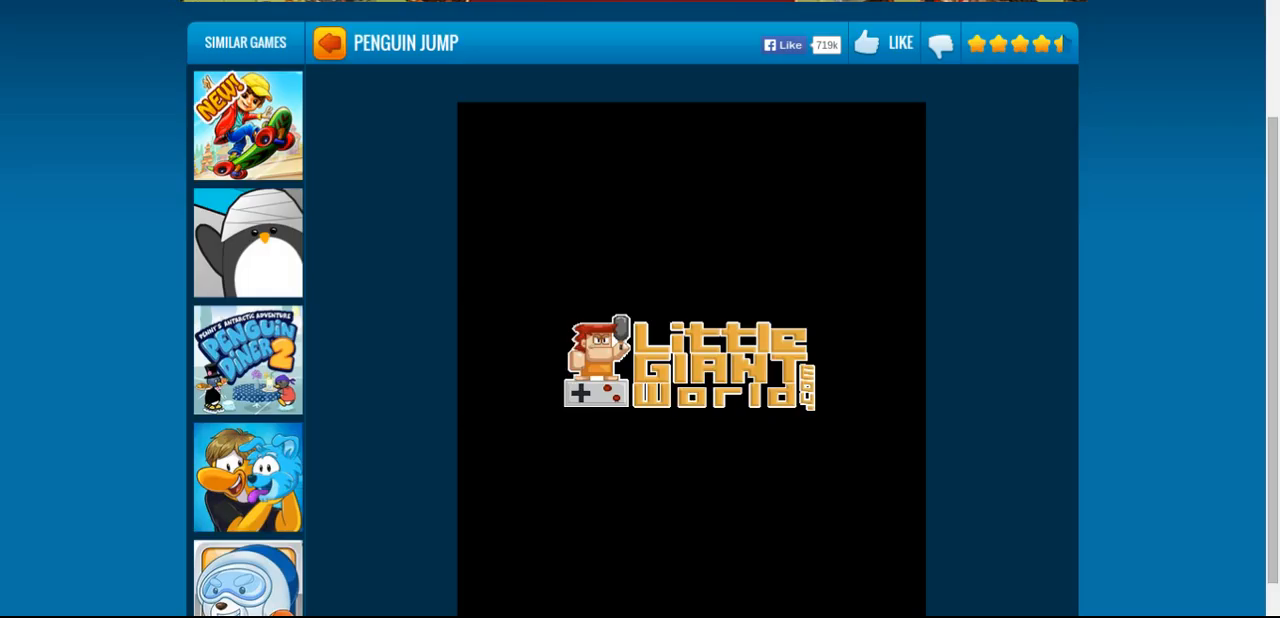
mouse_move(680, 465)
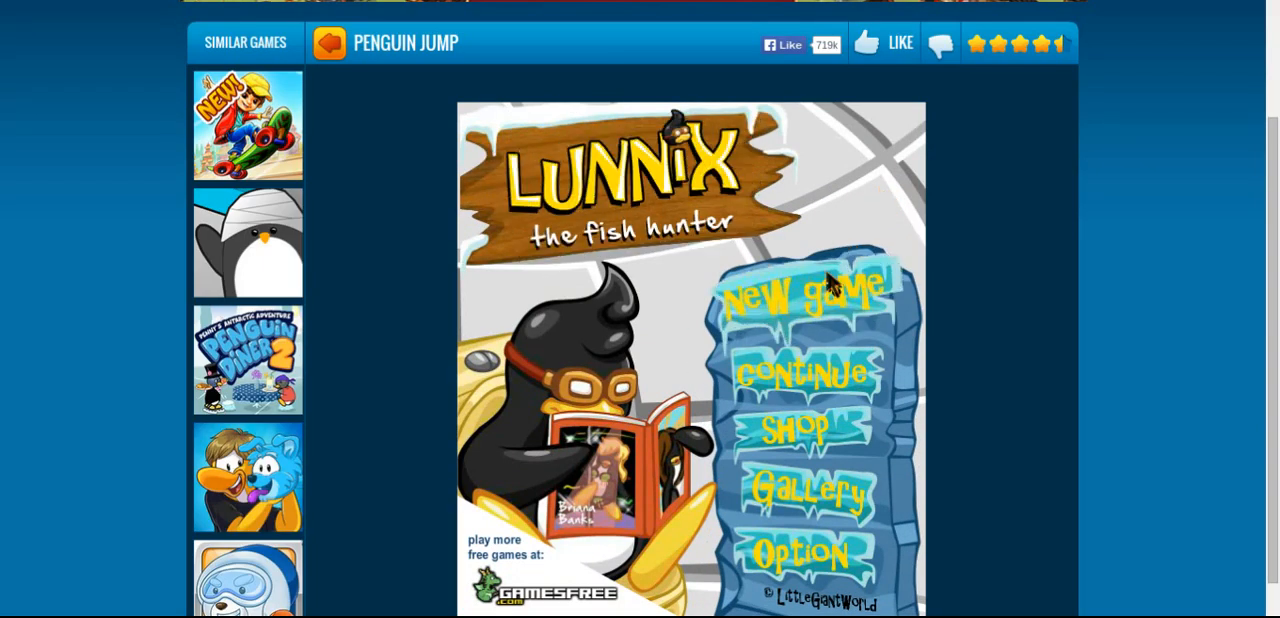
- Begin a new Penguin Jump game and continue through both instruction pages
click(809, 294)
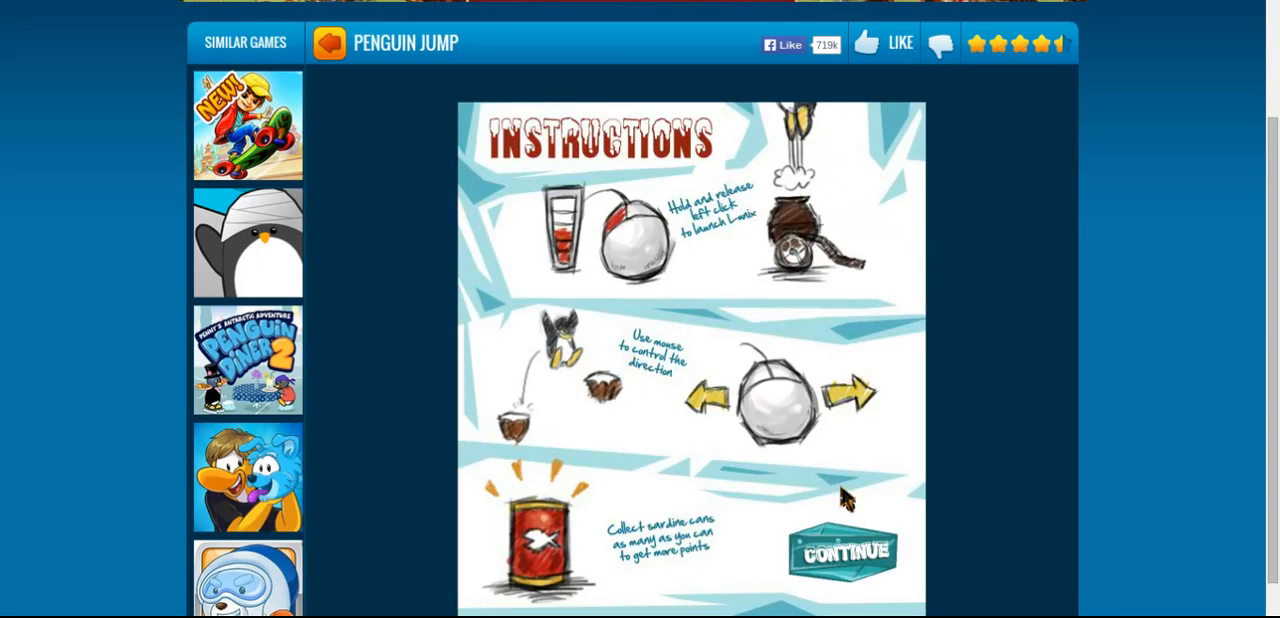
click(842, 552)
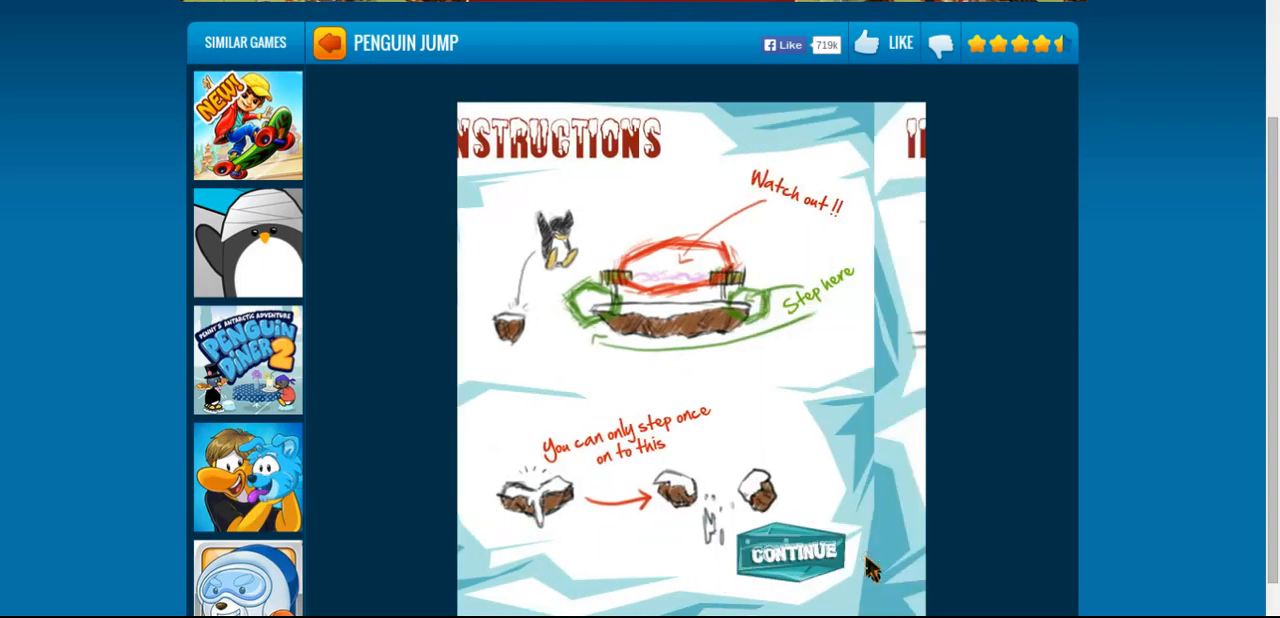
click(788, 552)
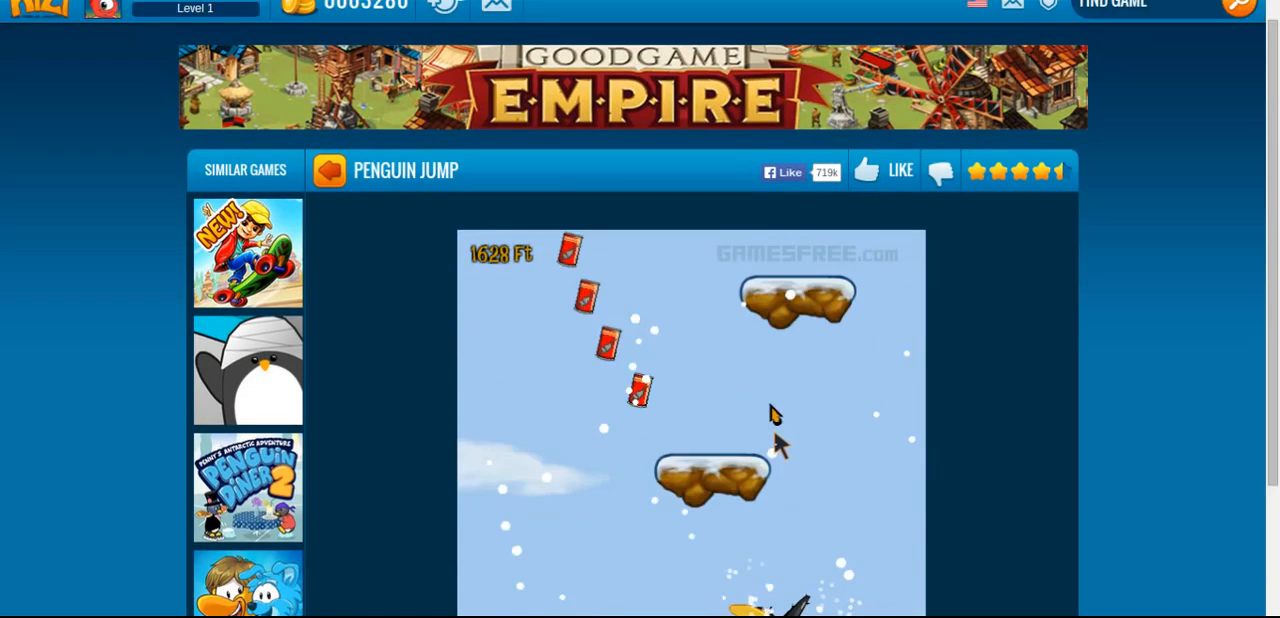
- Play day 1, collecting sardine cans until results show 2241 ft and score 433
scroll(down, 3)
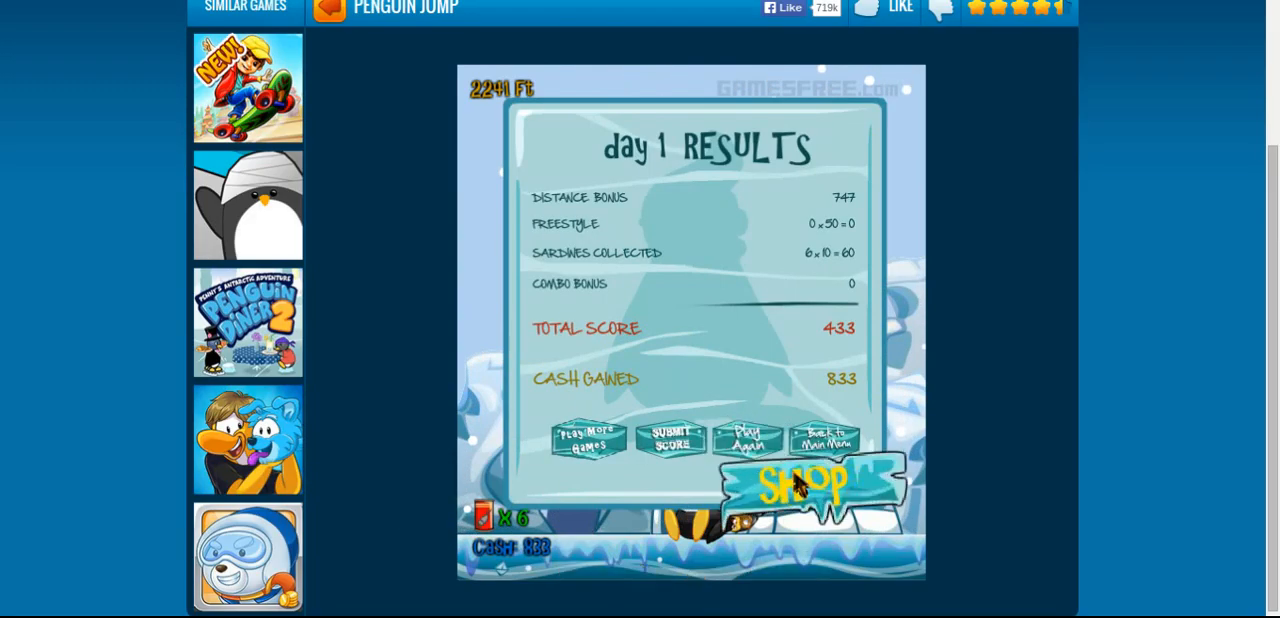
click(806, 480)
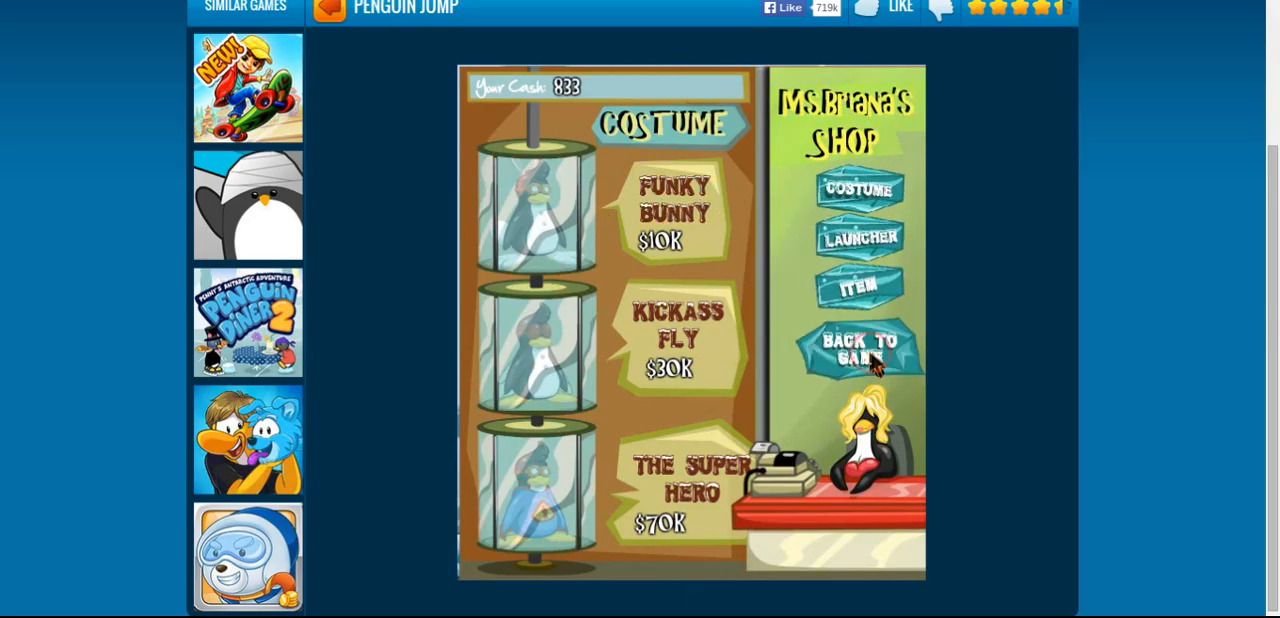
click(858, 350)
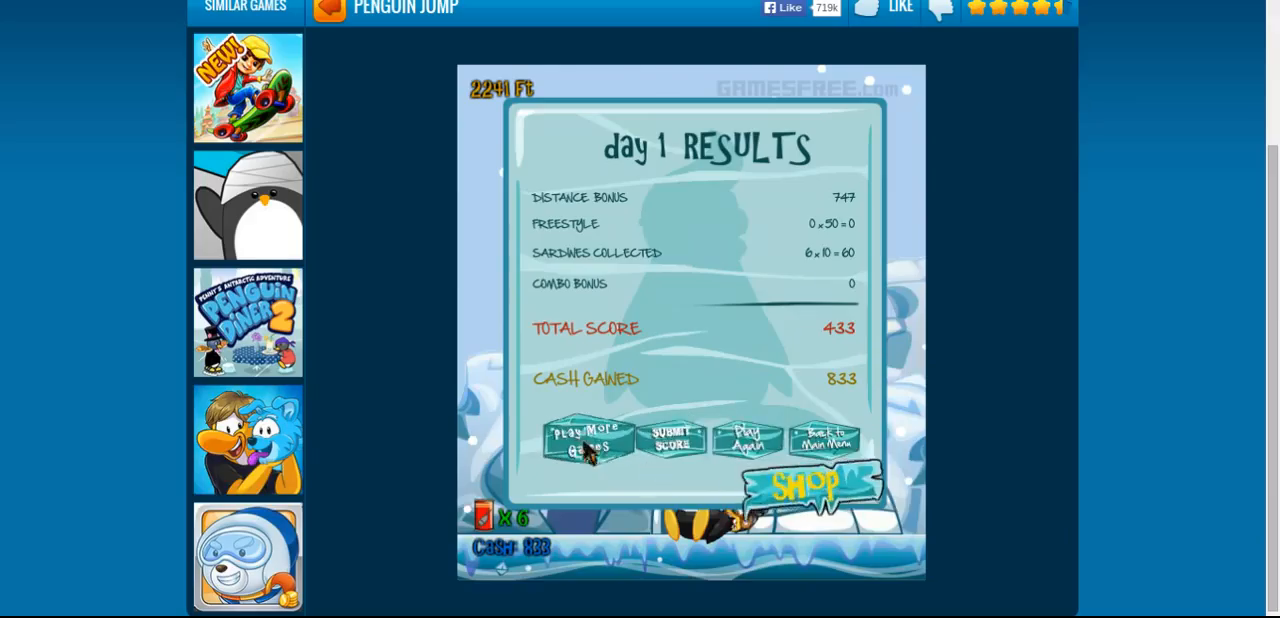